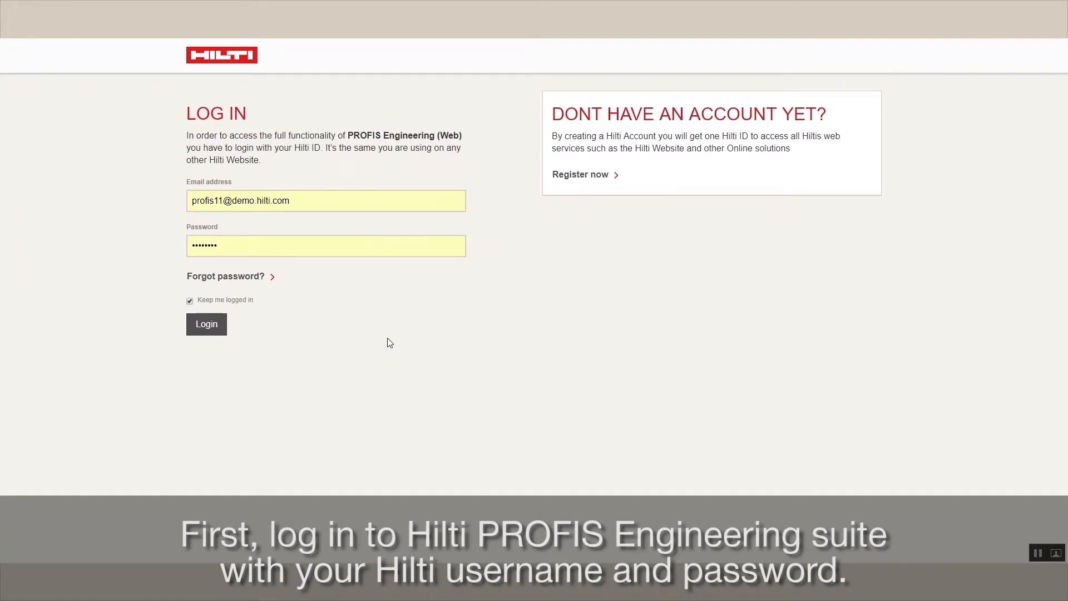
Step: Log in to PROFIS Engineering with the already-entered Hilti account details
{"action": "left_click", "coordinate": [205, 324]}
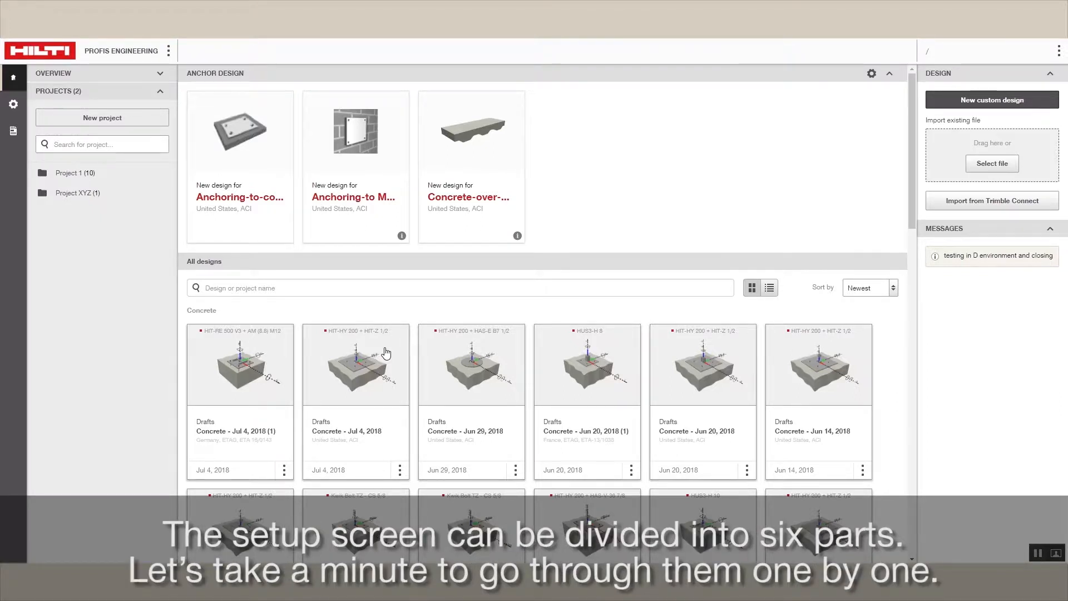
{"action": "mouse_move", "coordinate": [304, 253]}
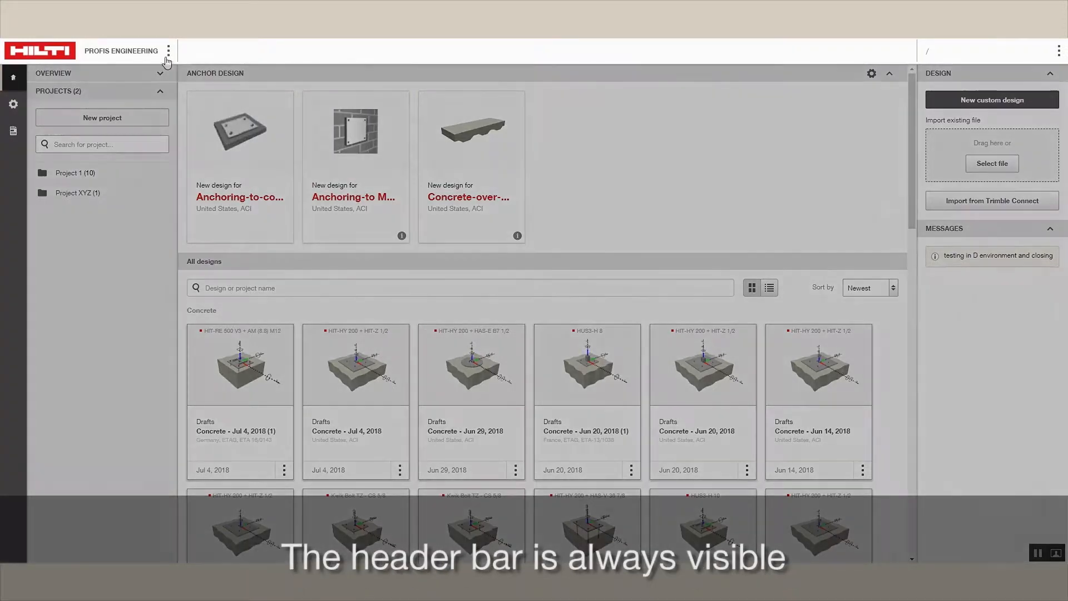
{"action": "mouse_move", "coordinate": [256, 60]}
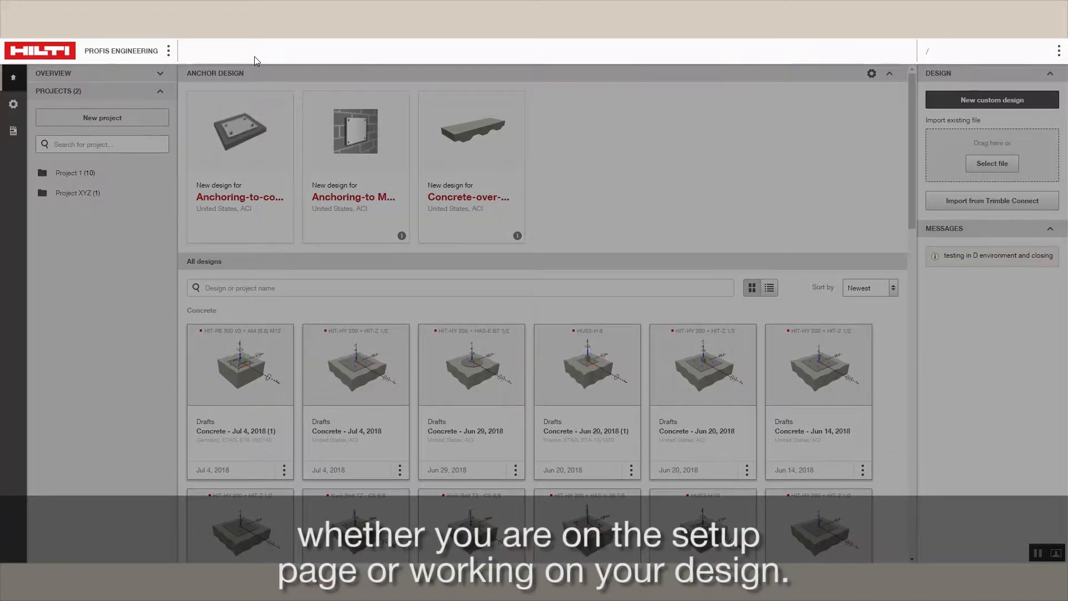
{"action": "mouse_move", "coordinate": [227, 57]}
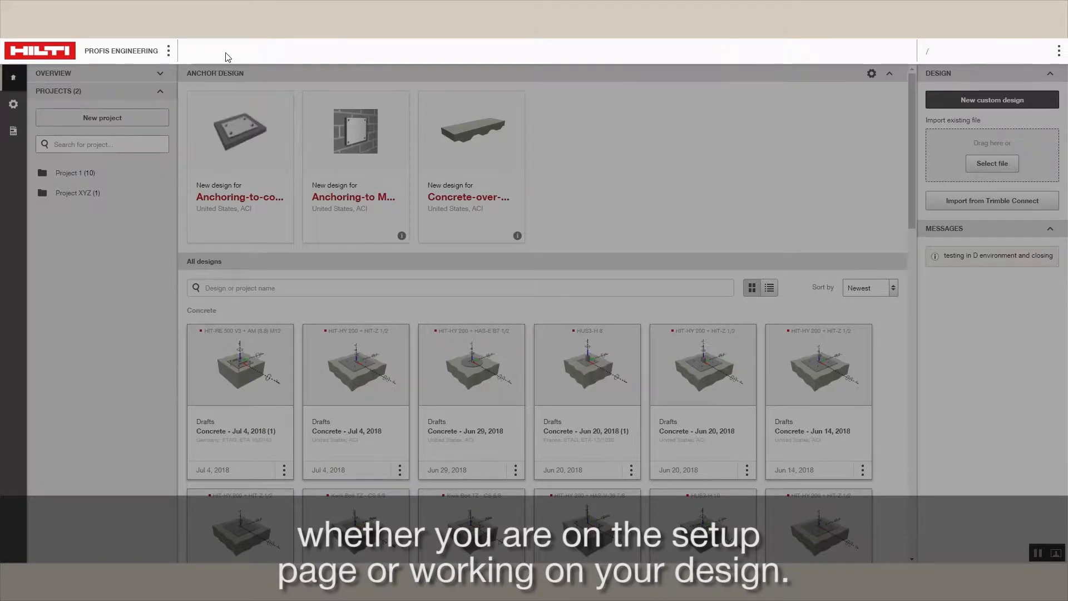
{"action": "left_click", "coordinate": [168, 50]}
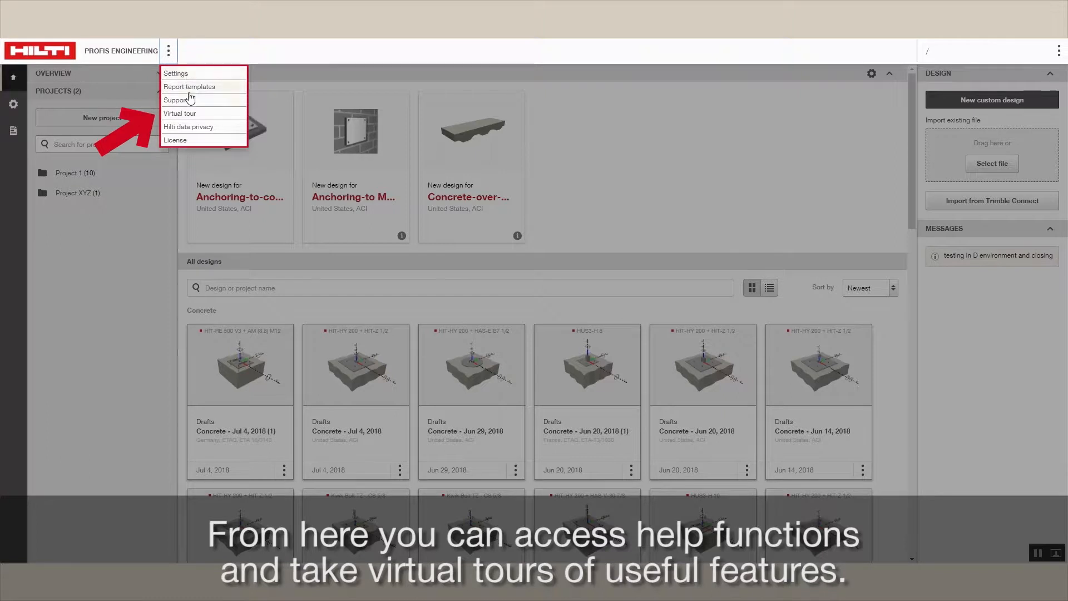
{"action": "mouse_move", "coordinate": [198, 113]}
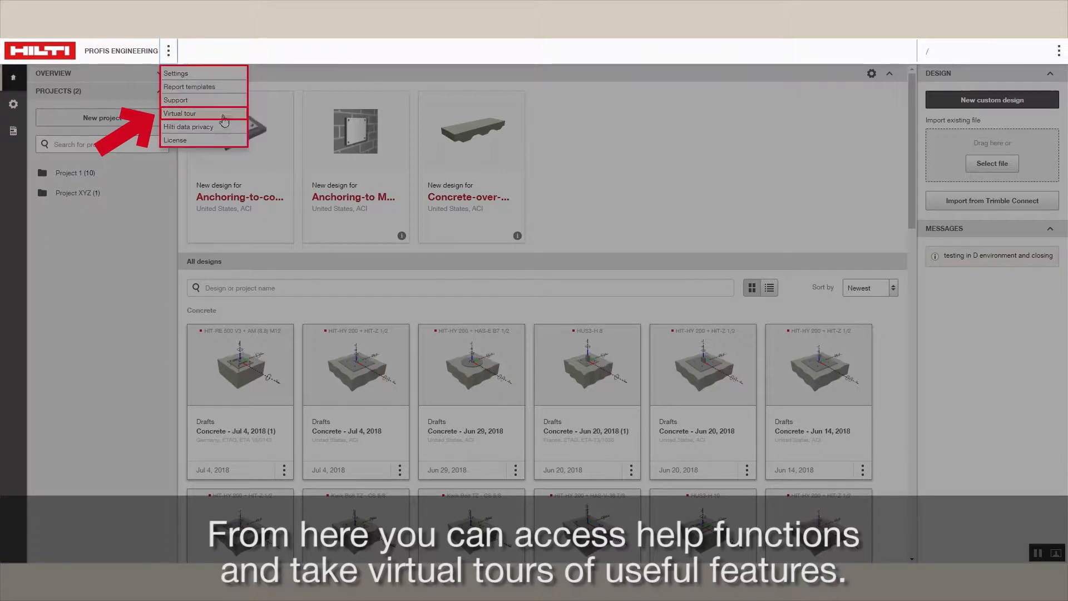
{"action": "left_click", "coordinate": [1058, 50]}
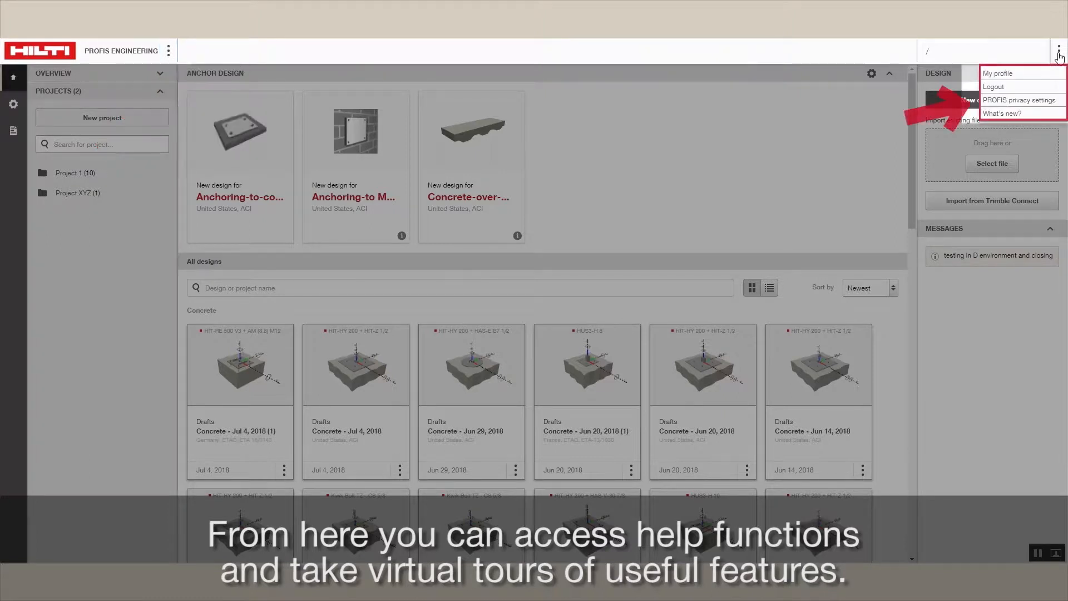
{"action": "mouse_move", "coordinate": [1028, 77]}
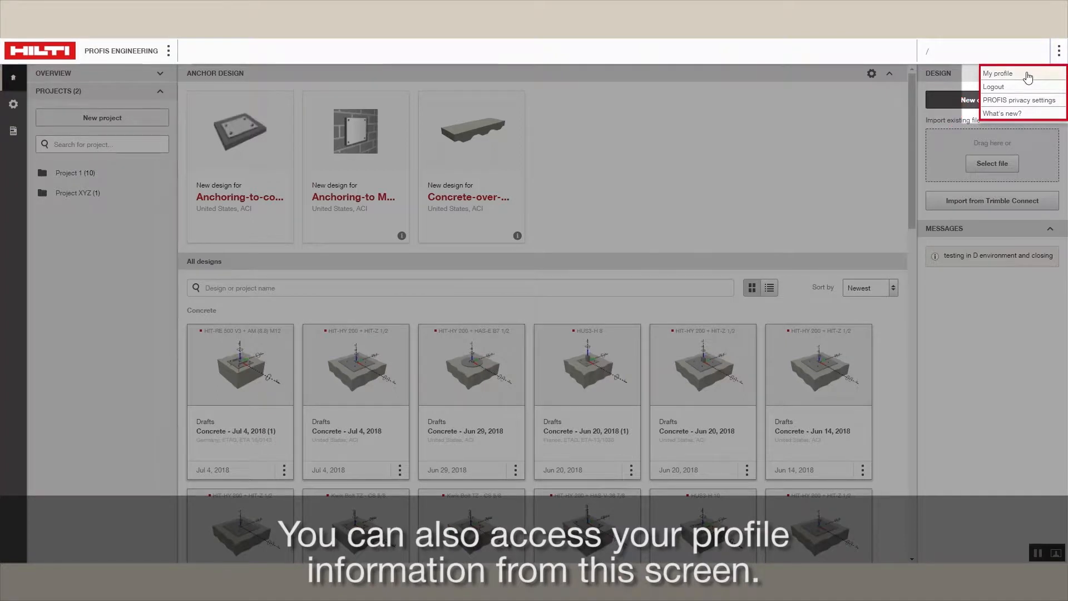
{"action": "left_click", "coordinate": [787, 59]}
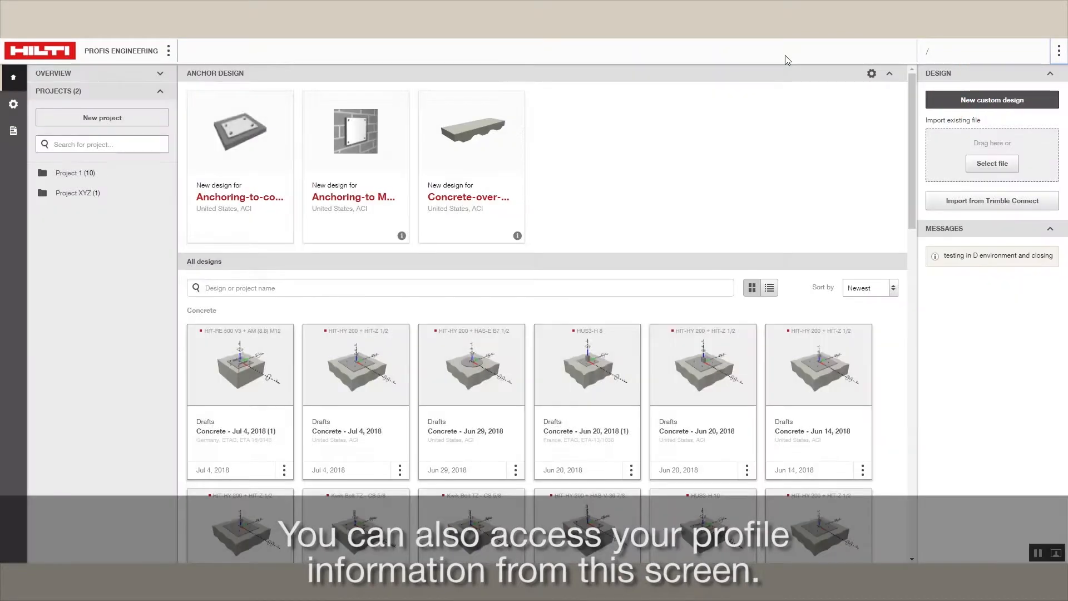
{"action": "mouse_move", "coordinate": [14, 77]}
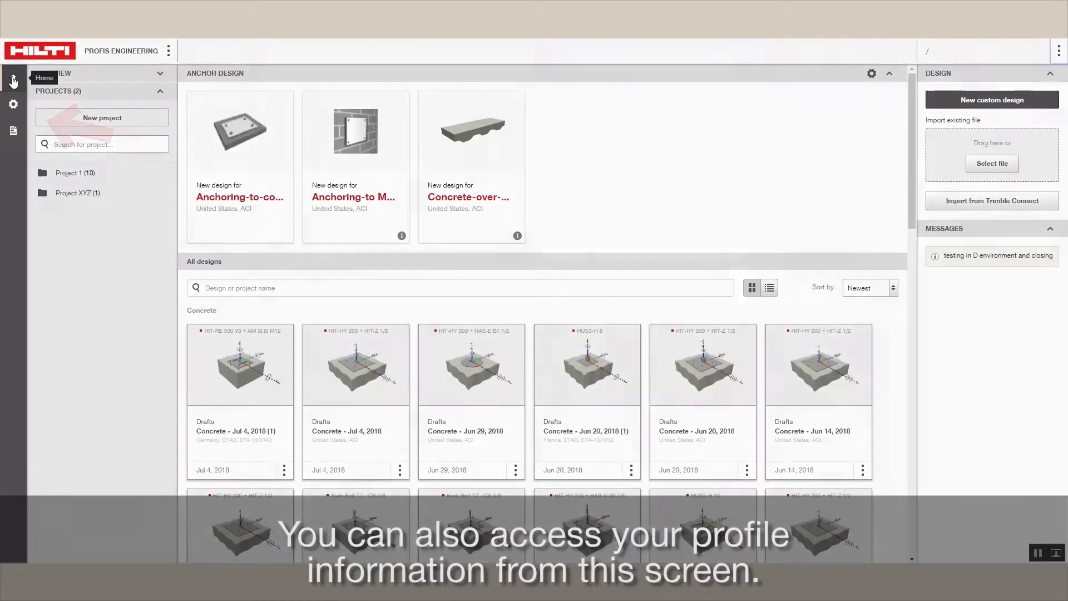
{"action": "mouse_move", "coordinate": [14, 105]}
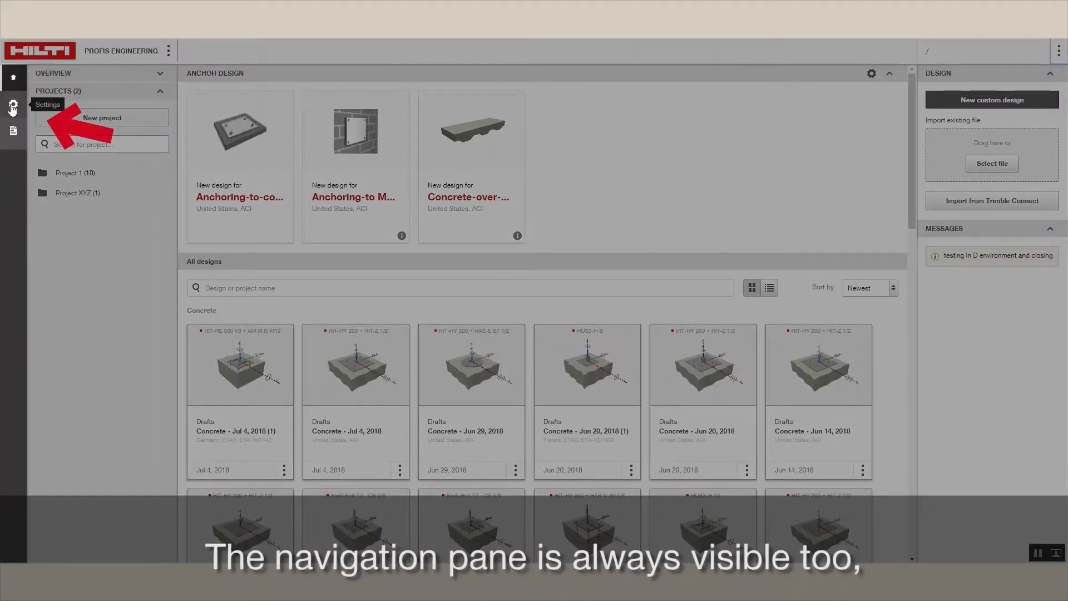
{"action": "mouse_move", "coordinate": [14, 135]}
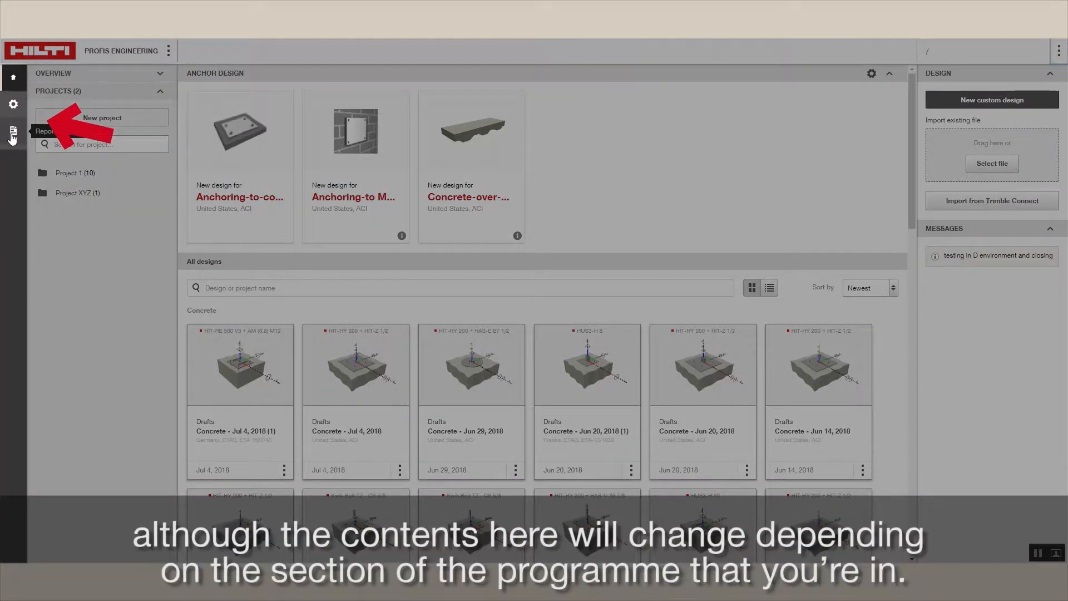
{"action": "mouse_move", "coordinate": [13, 94]}
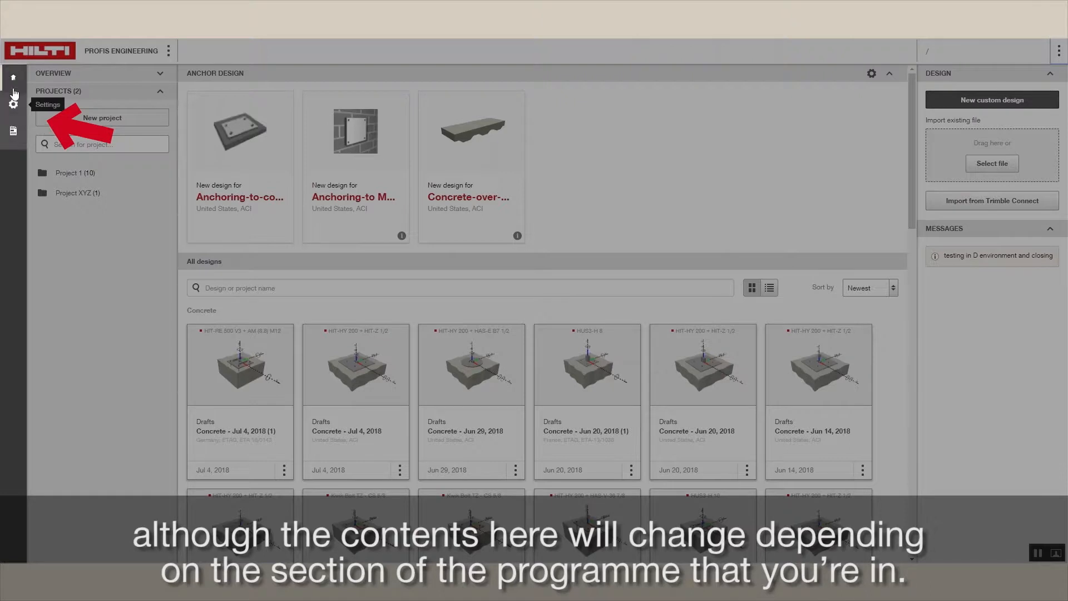
{"action": "mouse_move", "coordinate": [13, 77]}
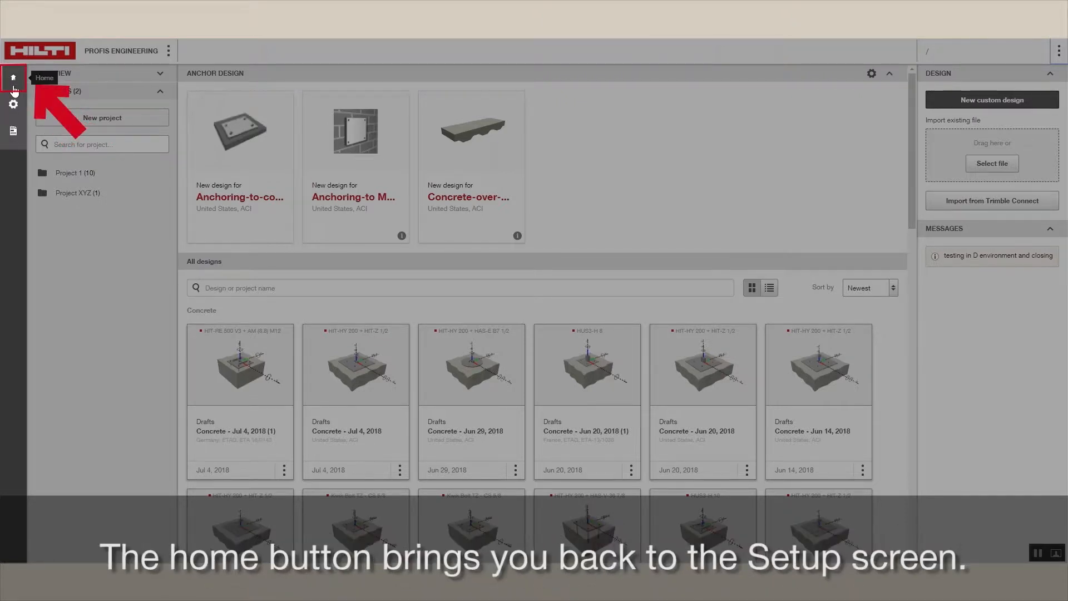
{"action": "mouse_move", "coordinate": [14, 104]}
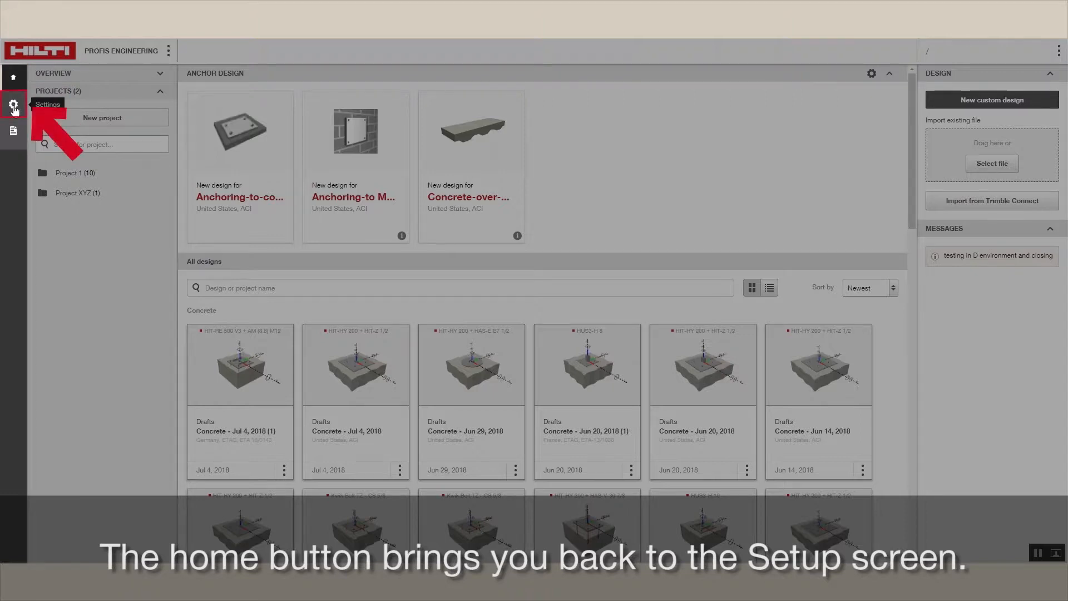
Step: Review the anchoring-to-concrete default region, units and design standards in Application Settings
{"action": "left_click", "coordinate": [13, 105]}
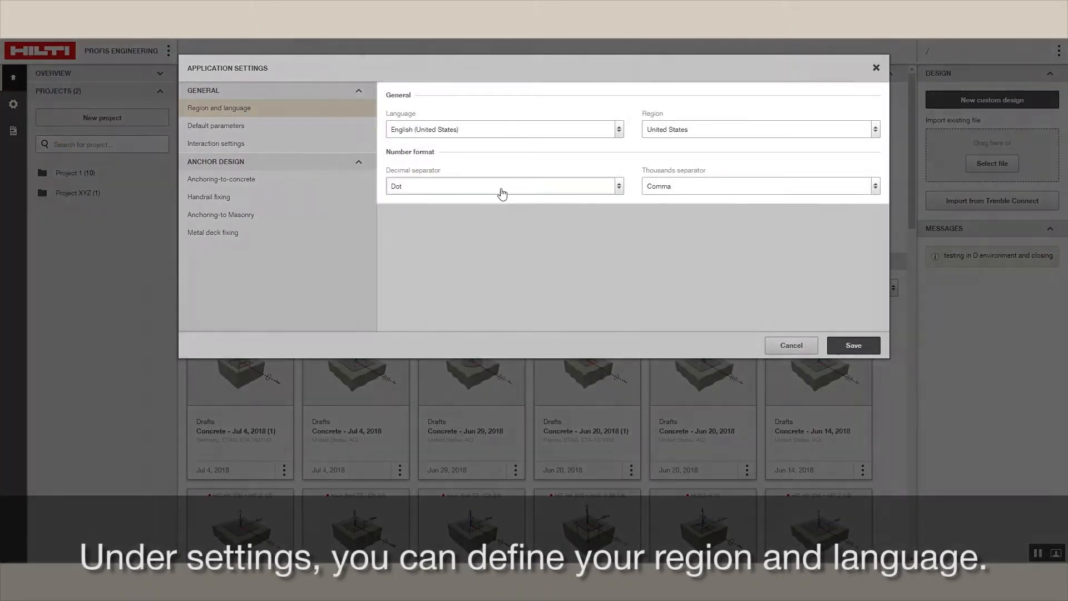
{"action": "mouse_move", "coordinate": [311, 183]}
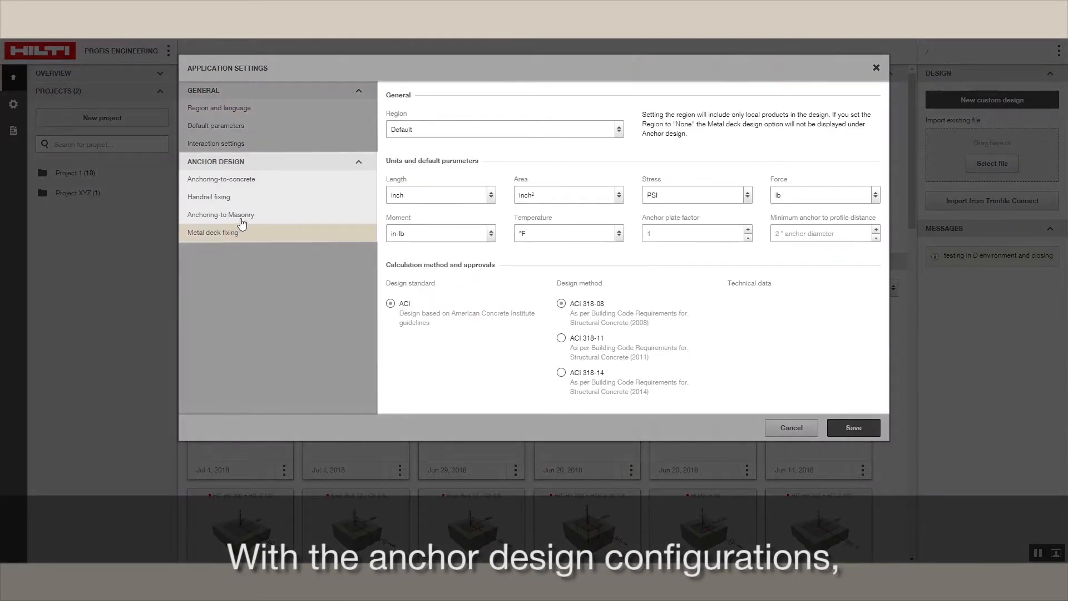
{"action": "left_click", "coordinate": [222, 178]}
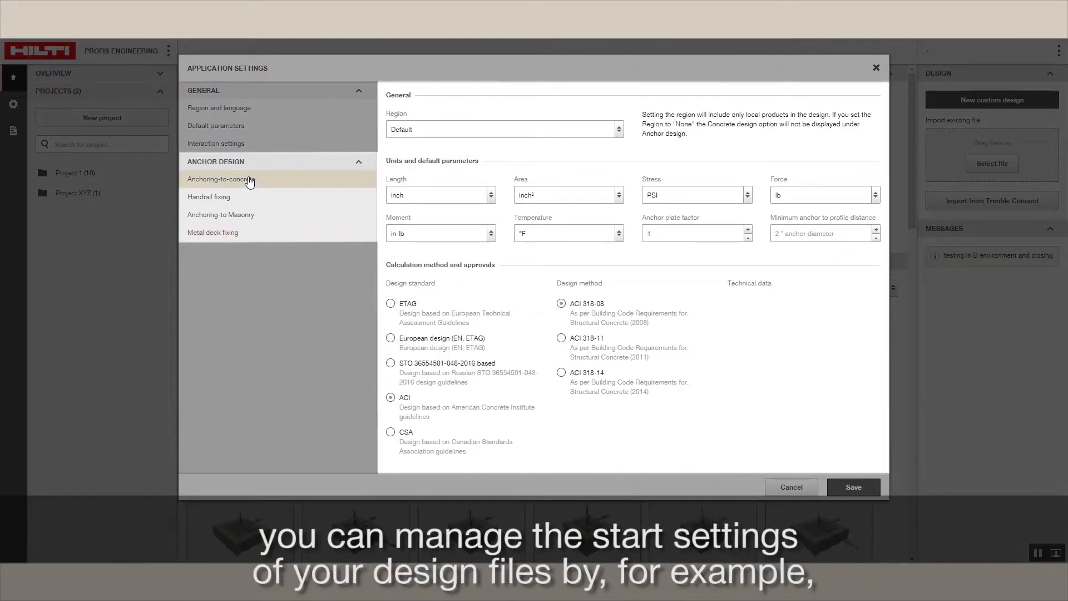
{"action": "mouse_move", "coordinate": [256, 184]}
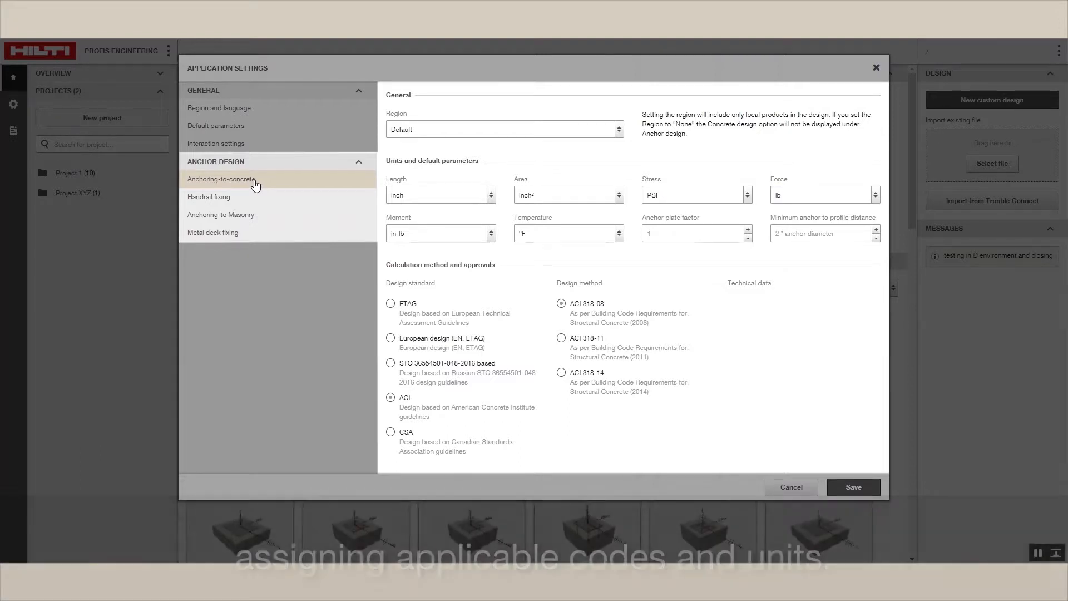
{"action": "mouse_move", "coordinate": [626, 368]}
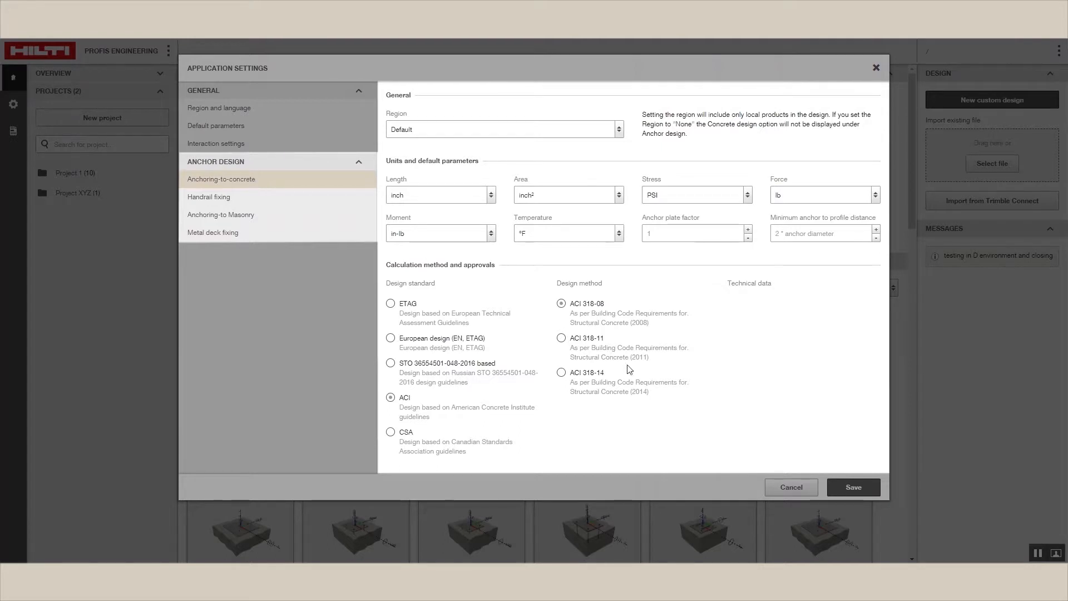
{"action": "left_click", "coordinate": [853, 486]}
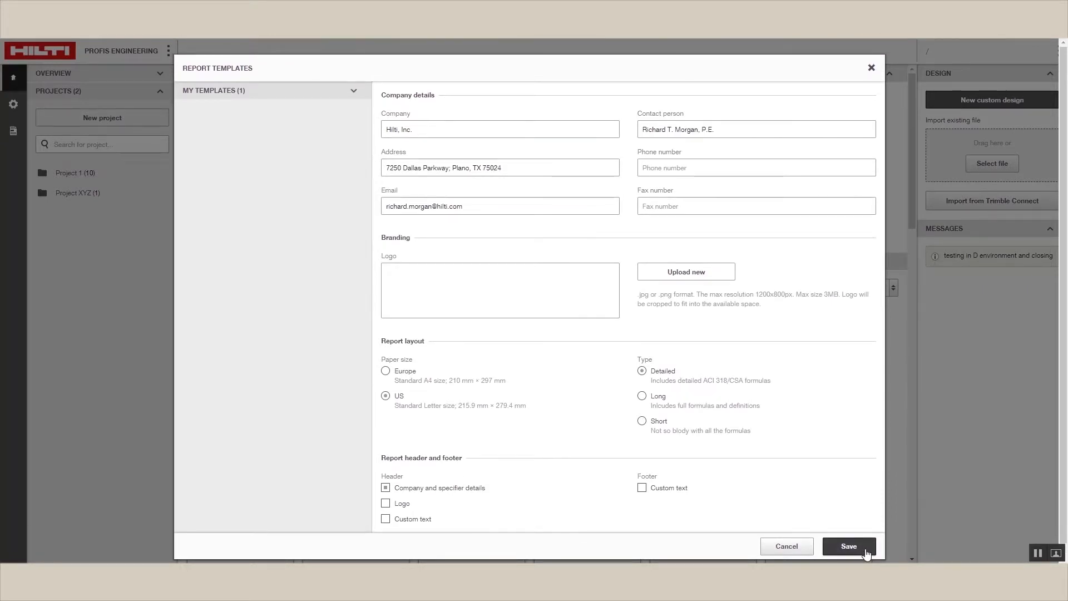
Step: Save the report template's company details and US-size detailed report layout
{"action": "left_click", "coordinate": [848, 545]}
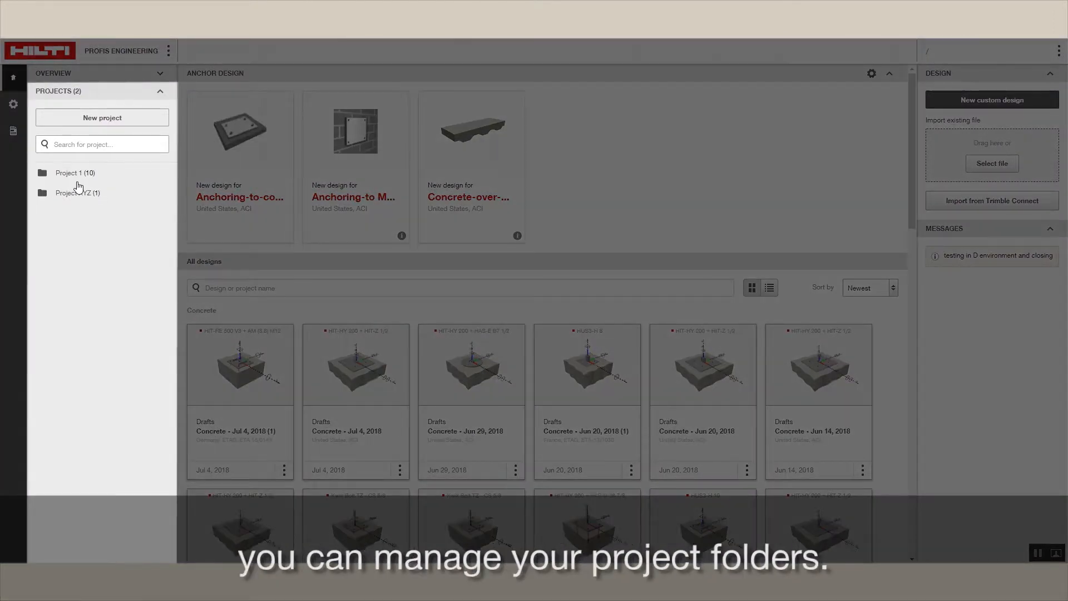
Step: Filter the designs pane to Project 1's concrete and masonry designs
{"action": "left_click", "coordinate": [74, 173]}
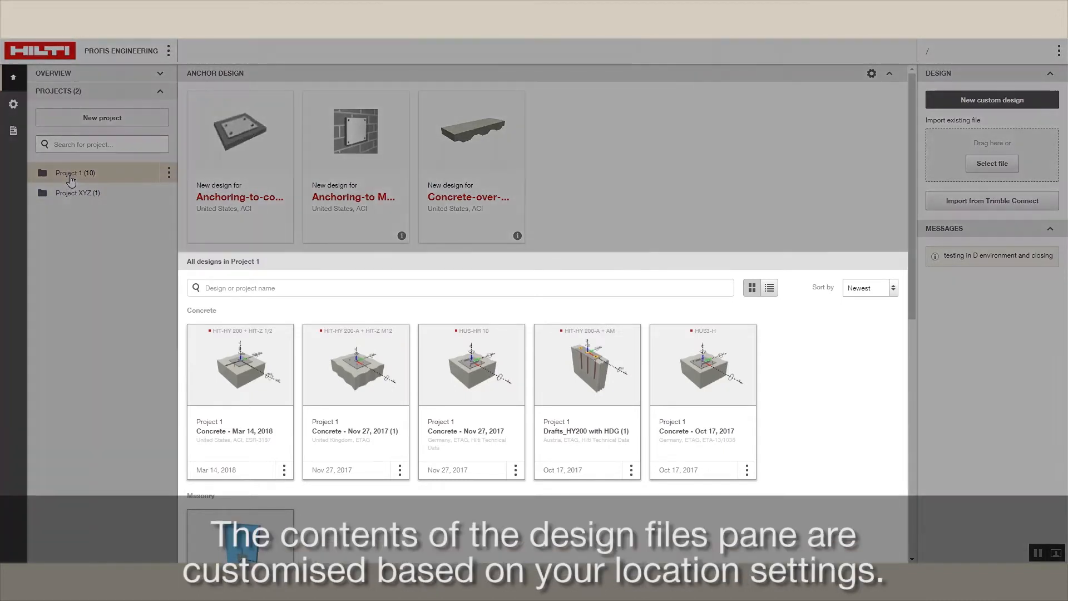
{"action": "mouse_move", "coordinate": [242, 444]}
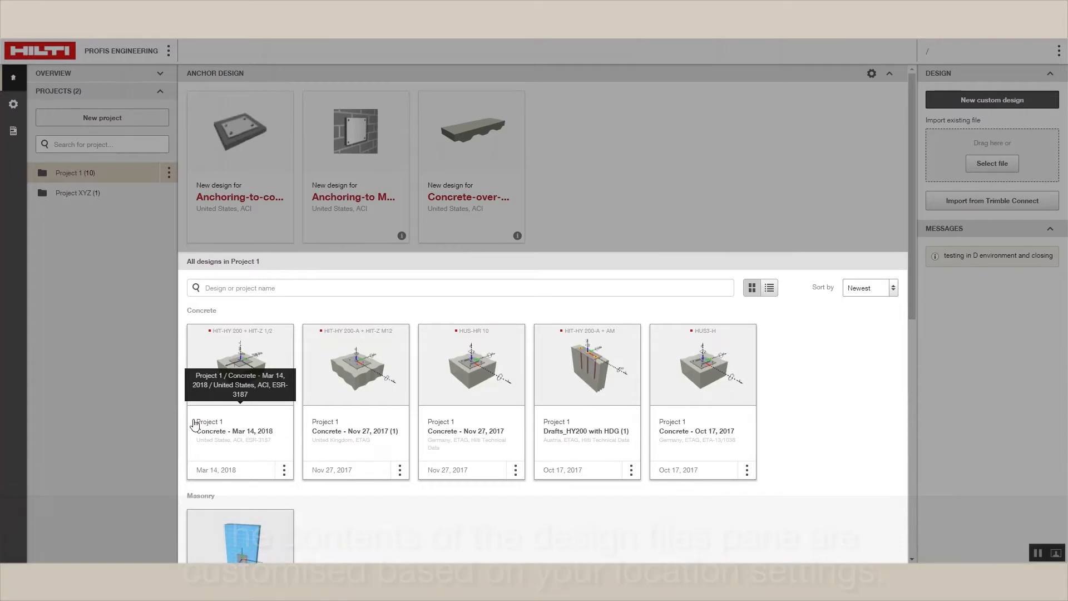
{"action": "mouse_move", "coordinate": [126, 359]}
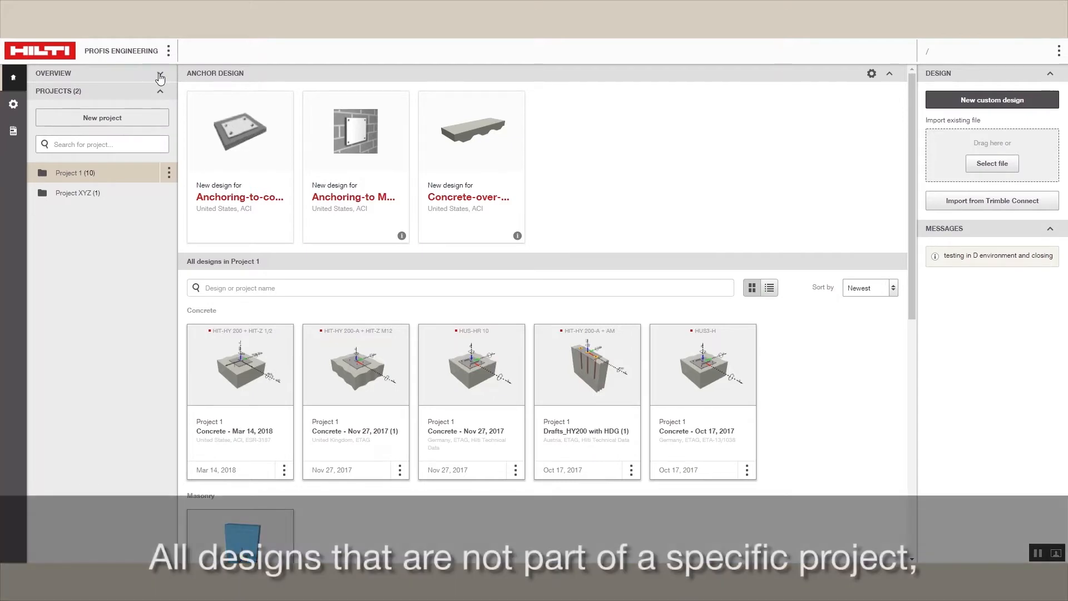
Step: Browse the Overview drafts, then list the two saved metal deck design templates
{"action": "left_click", "coordinate": [159, 78]}
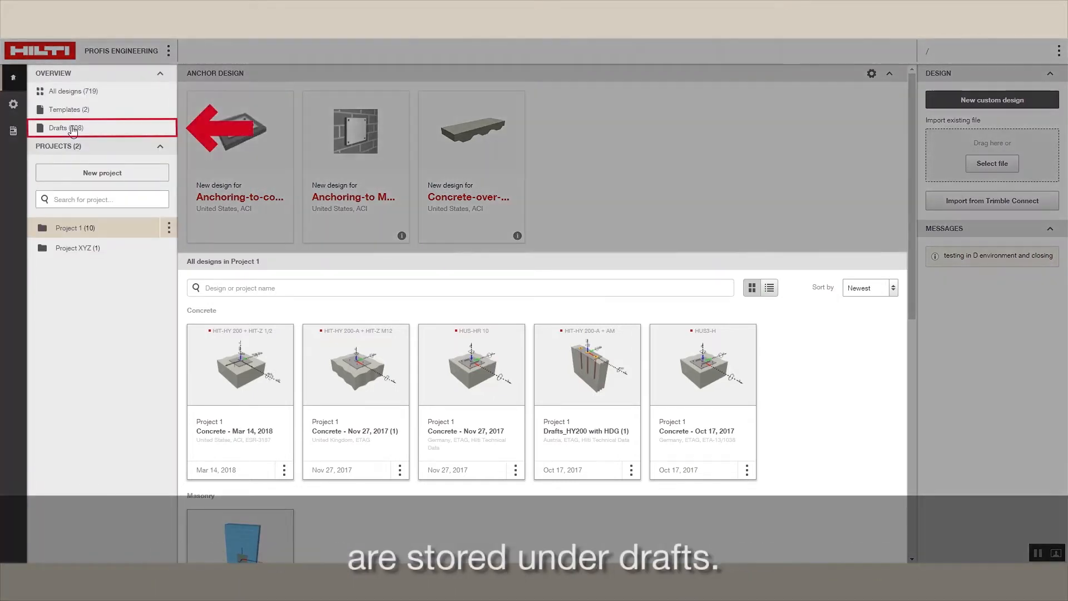
{"action": "left_click", "coordinate": [68, 128]}
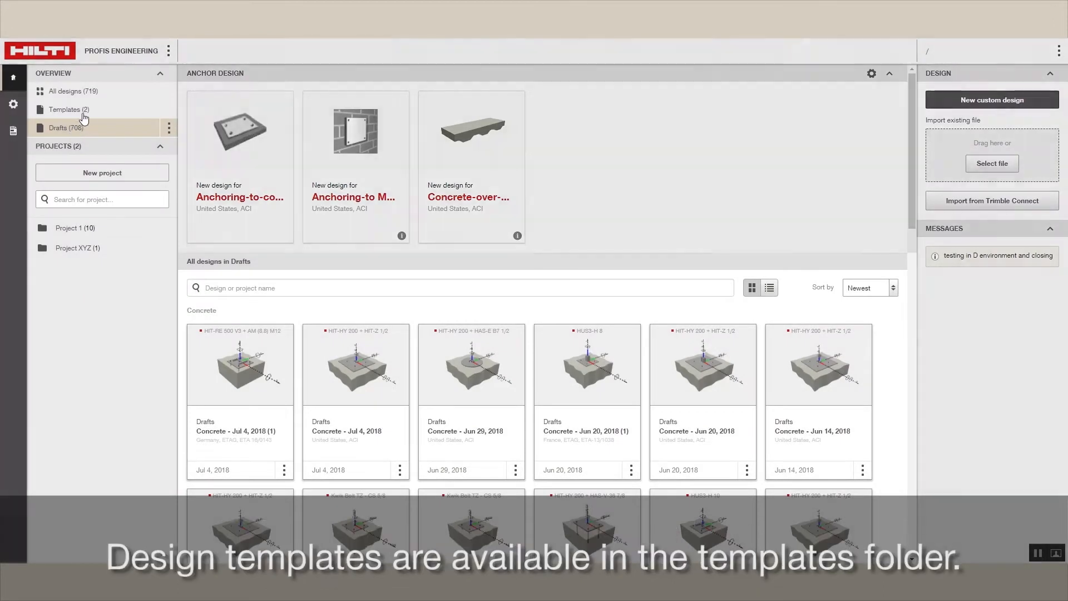
{"action": "left_click", "coordinate": [64, 109]}
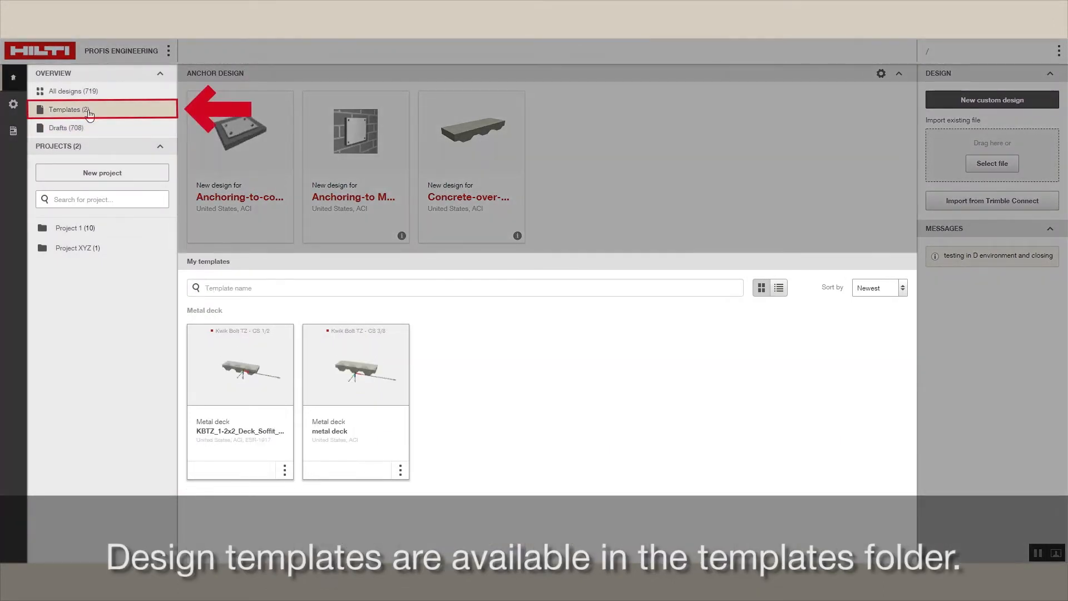
{"action": "mouse_move", "coordinate": [353, 236]}
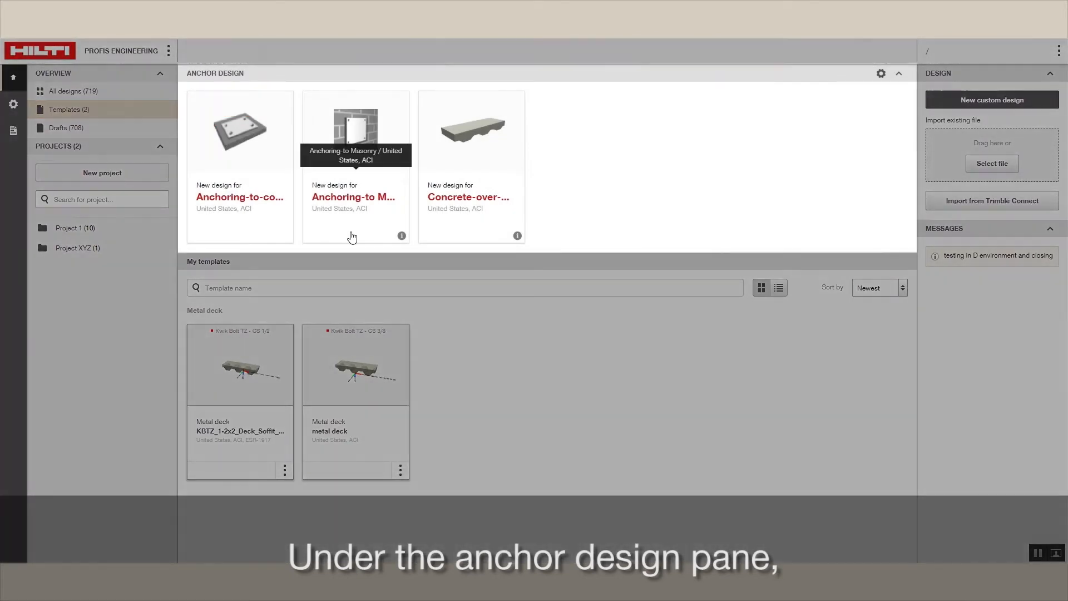
{"action": "mouse_move", "coordinate": [465, 227]}
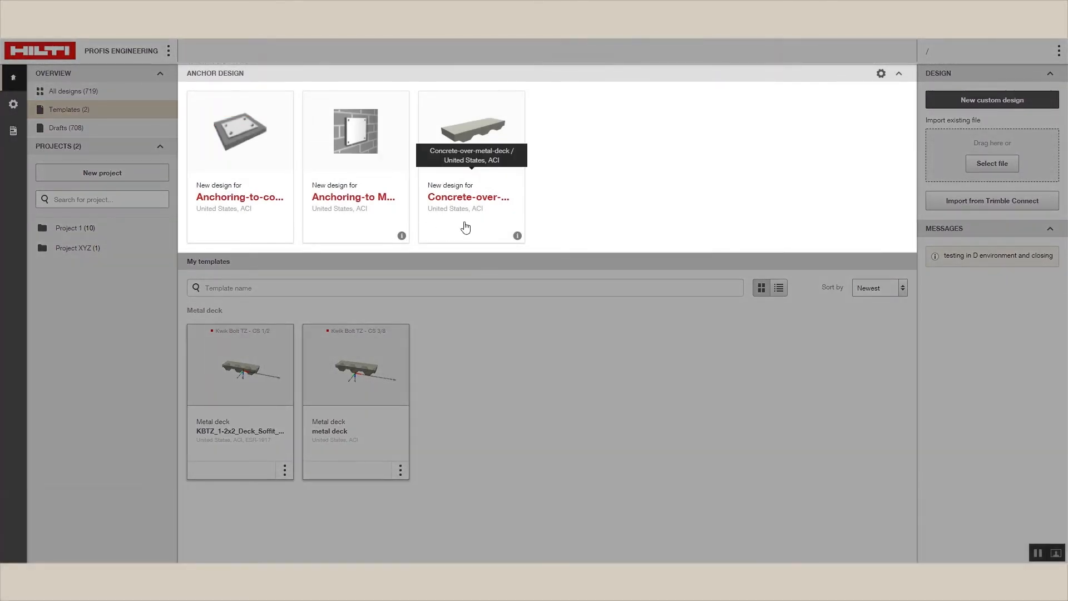
Step: Return to the drafts list and scroll past the concrete drafts to the masonry designs
{"action": "left_click", "coordinate": [67, 130]}
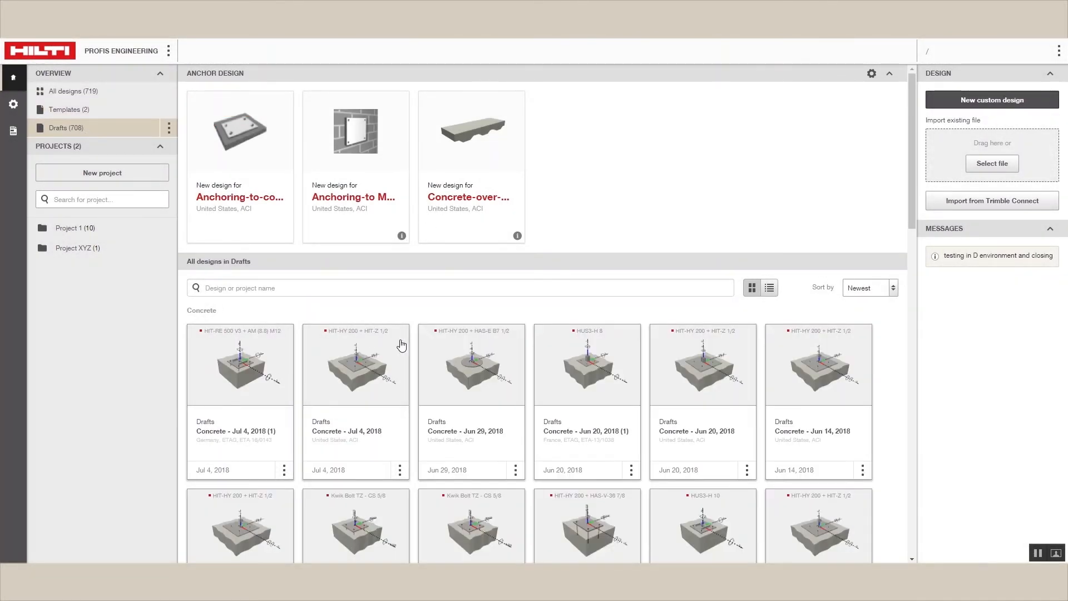
{"action": "scroll", "scroll_direction": "down", "scroll_amount": 3}
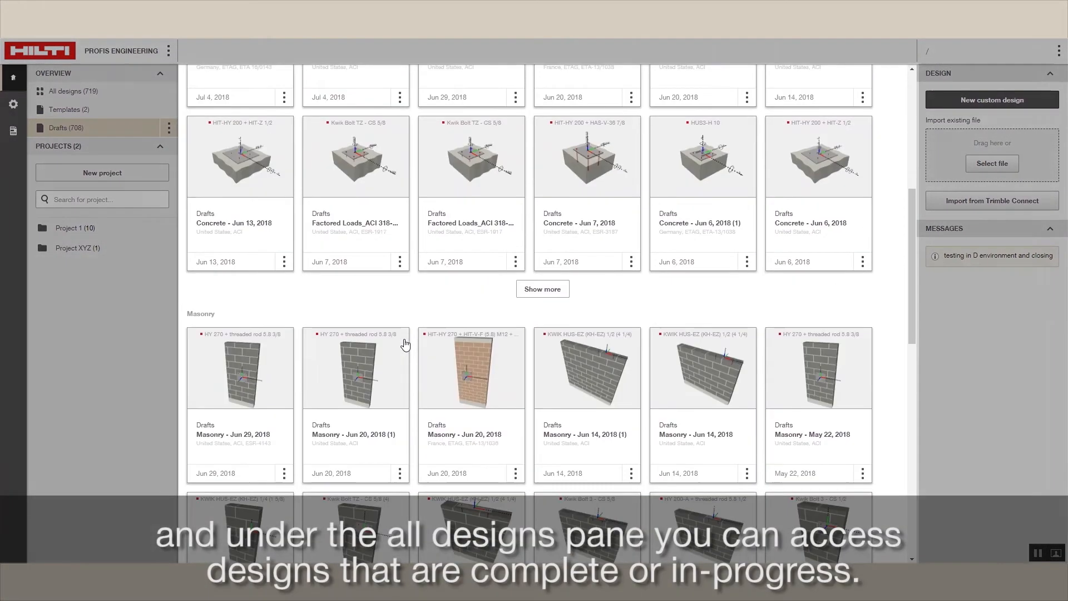
{"action": "scroll", "scroll_direction": "down", "scroll_amount": 3}
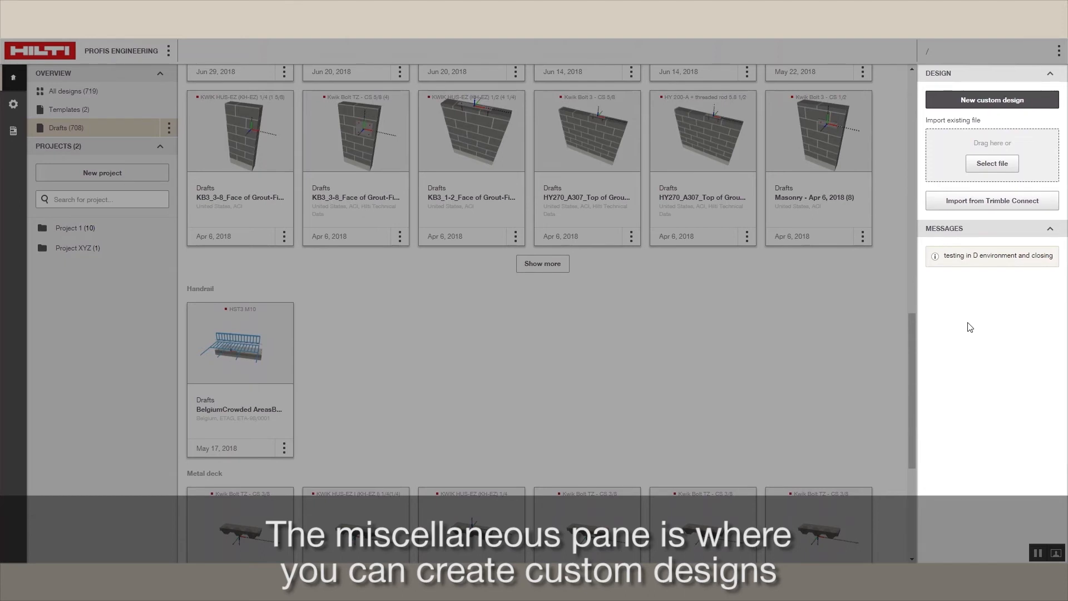
{"action": "mouse_move", "coordinate": [1014, 300]}
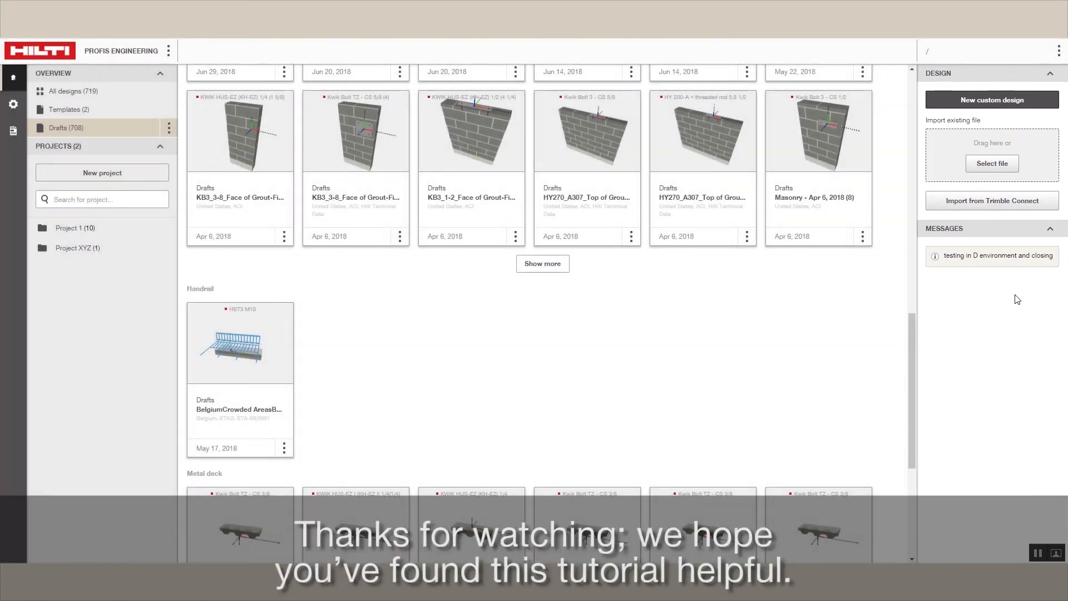
{"action": "mouse_move", "coordinate": [753, 306]}
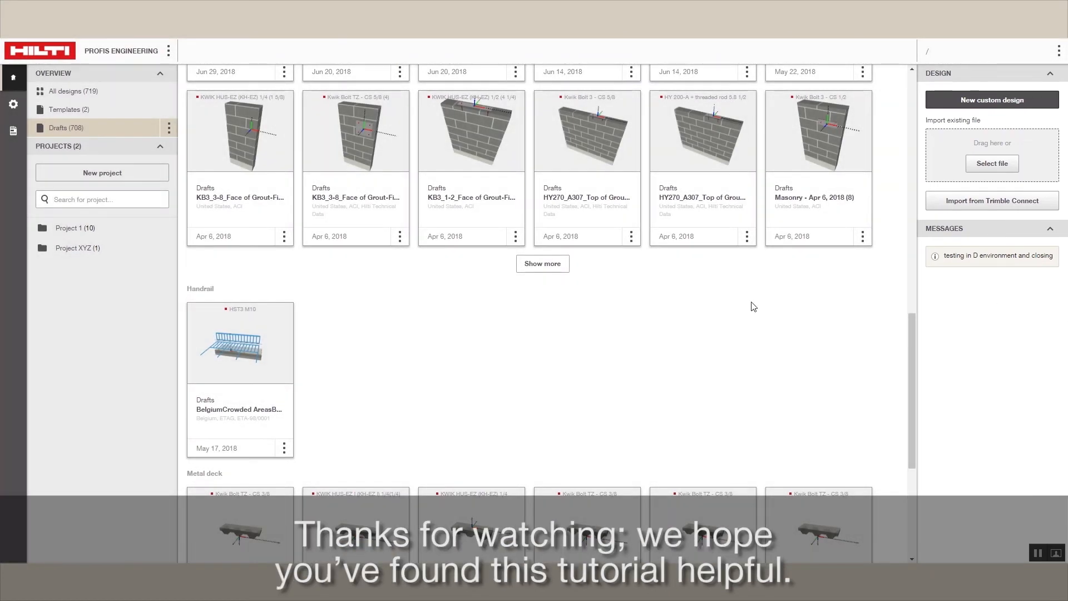